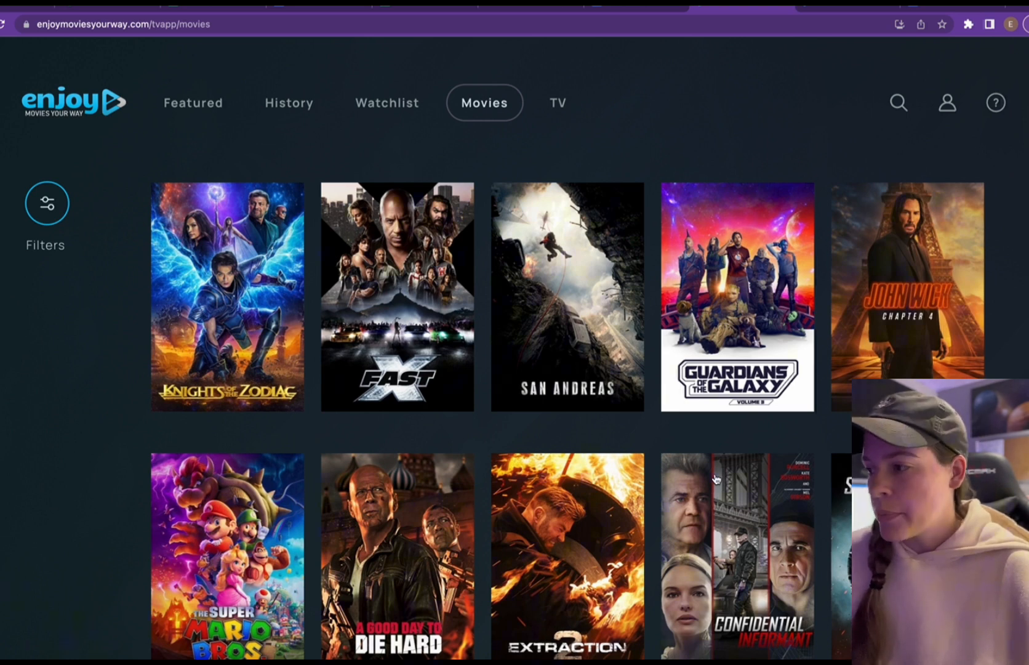
mouse_move(996, 124)
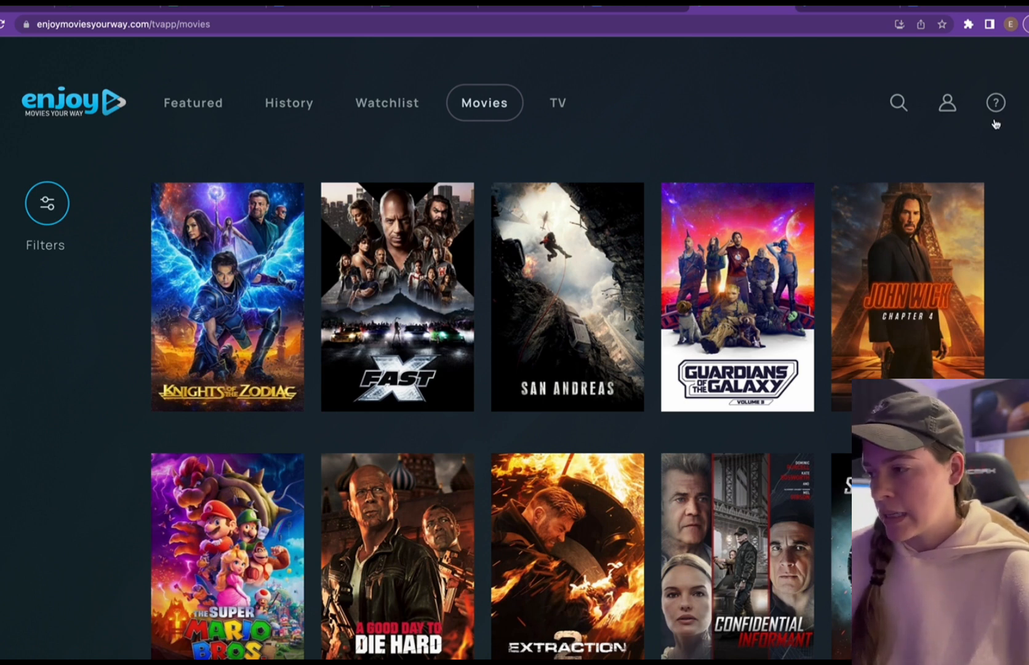
Show the extensions with access to the Enjoy Movies Your Way site
left_click(970, 24)
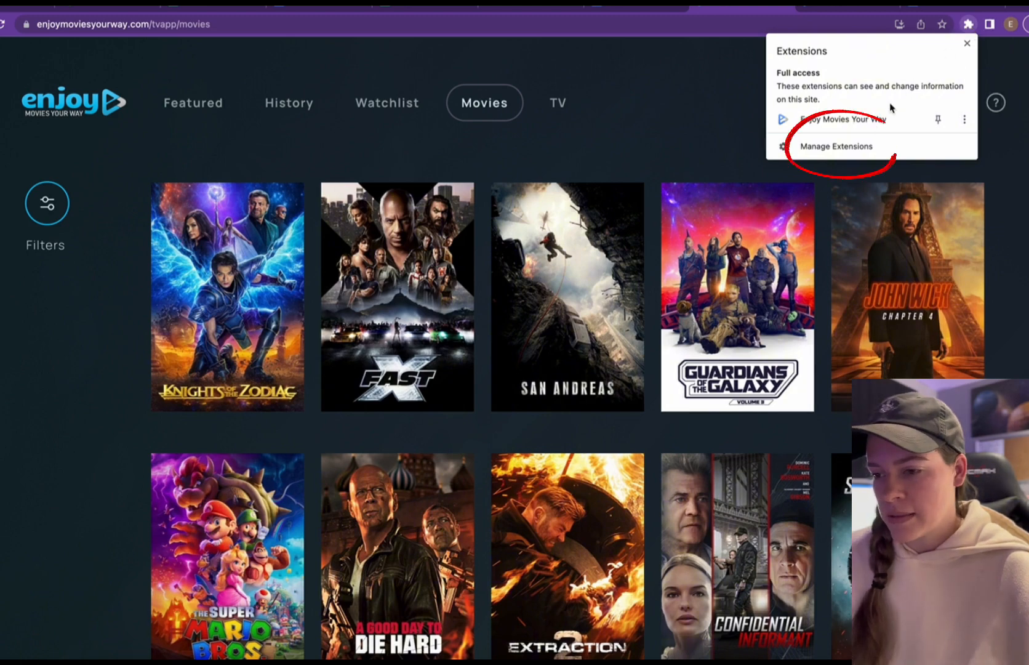
Open the Enjoy Movies Your Way extension's details page down to Site access
left_click(836, 146)
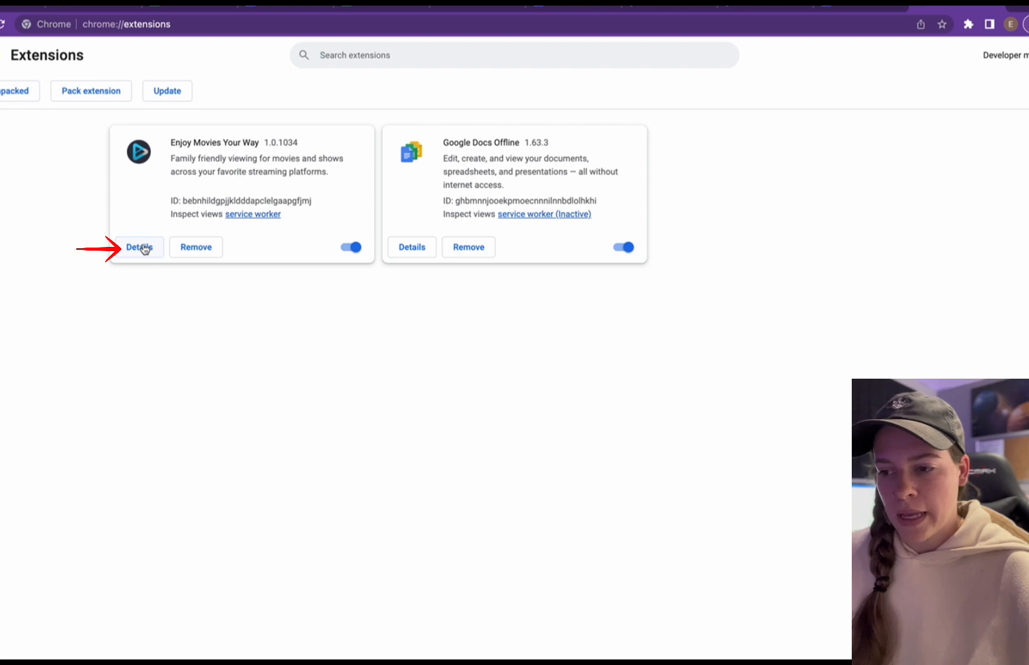
left_click(138, 247)
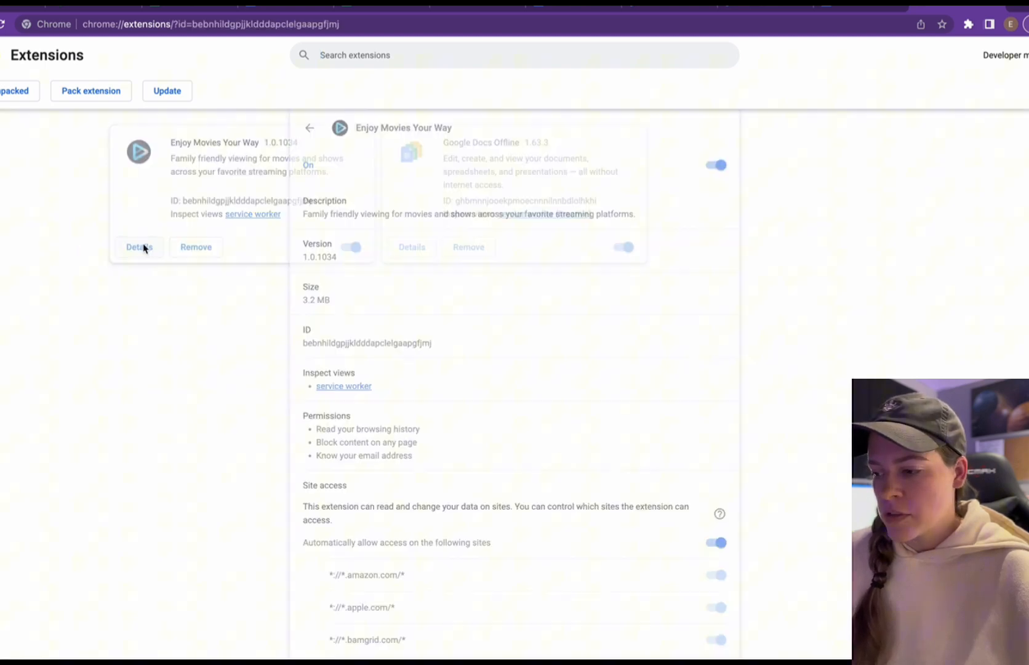
scroll("down", 3)
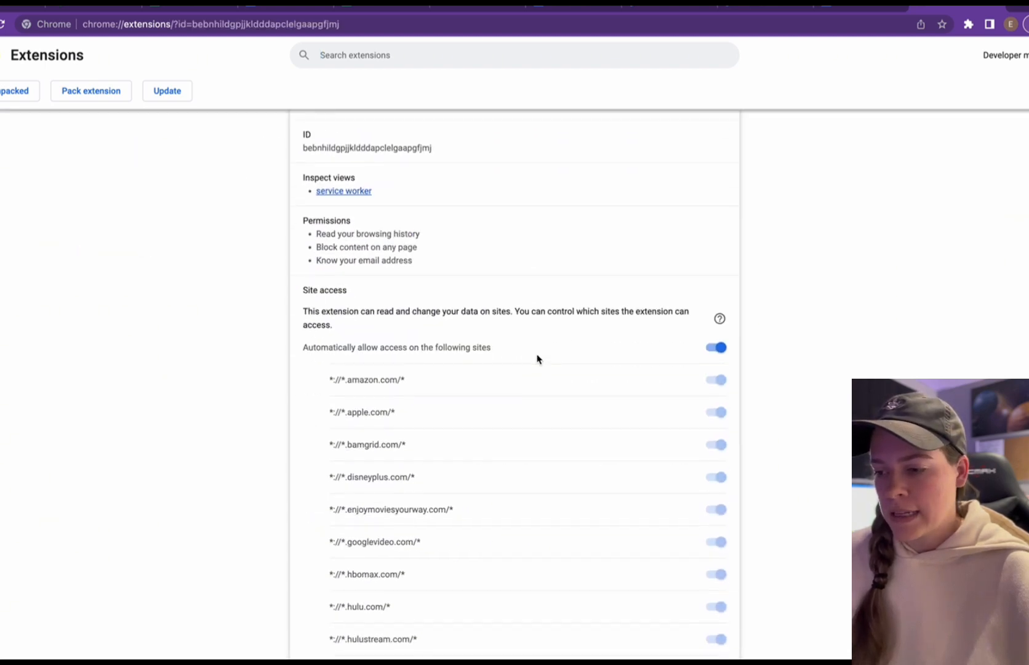
mouse_move(396, 365)
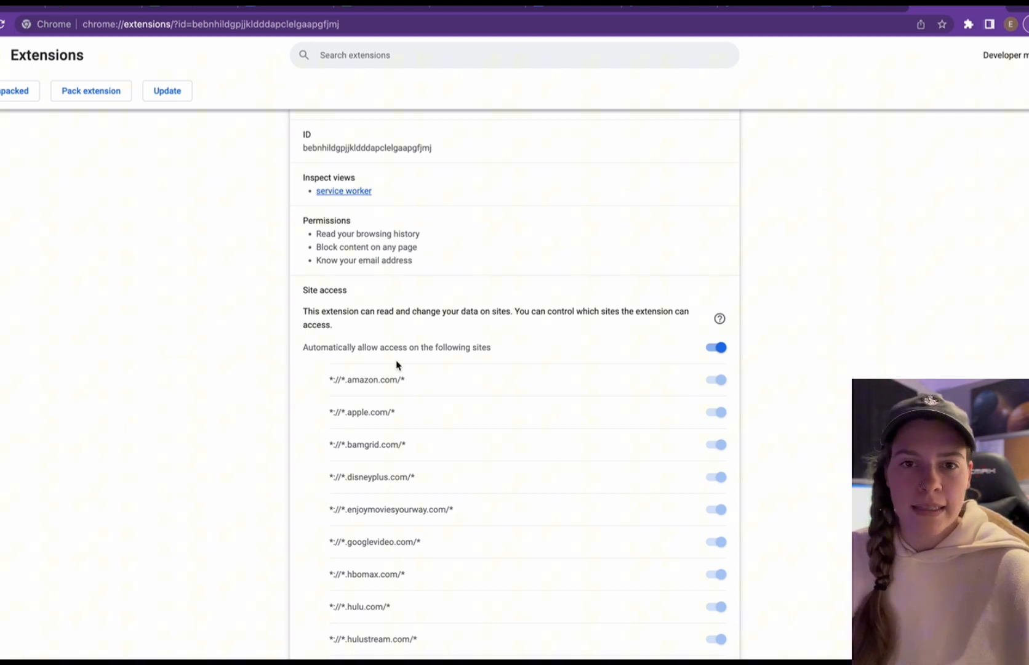
mouse_move(449, 368)
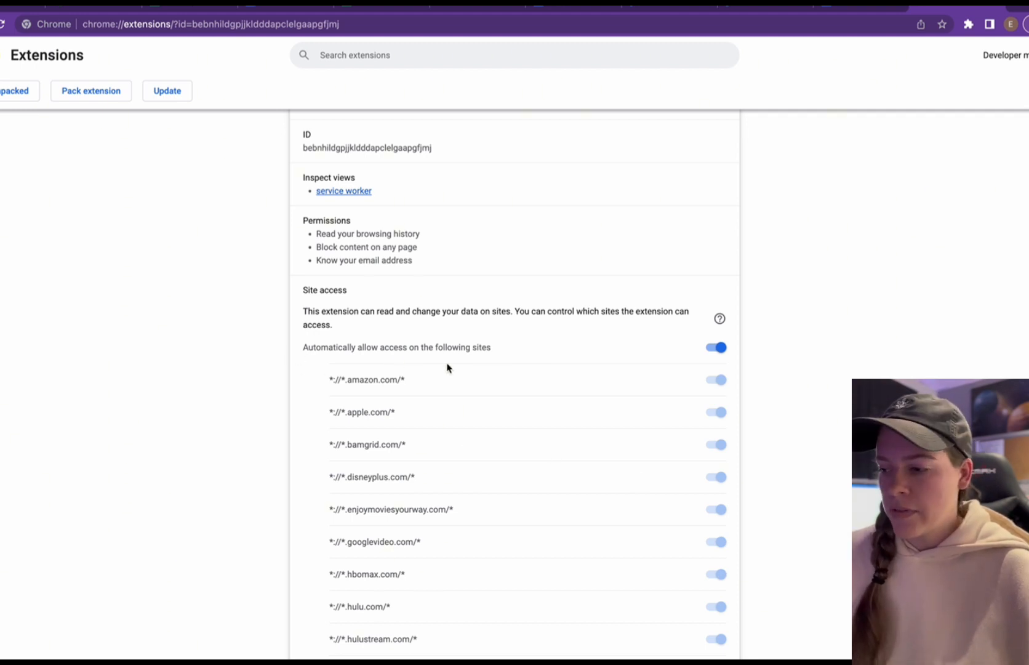
Disable automatic site access, then allow amazon, apple, enjoymoviesyourway and disneyplus only
left_click(715, 347)
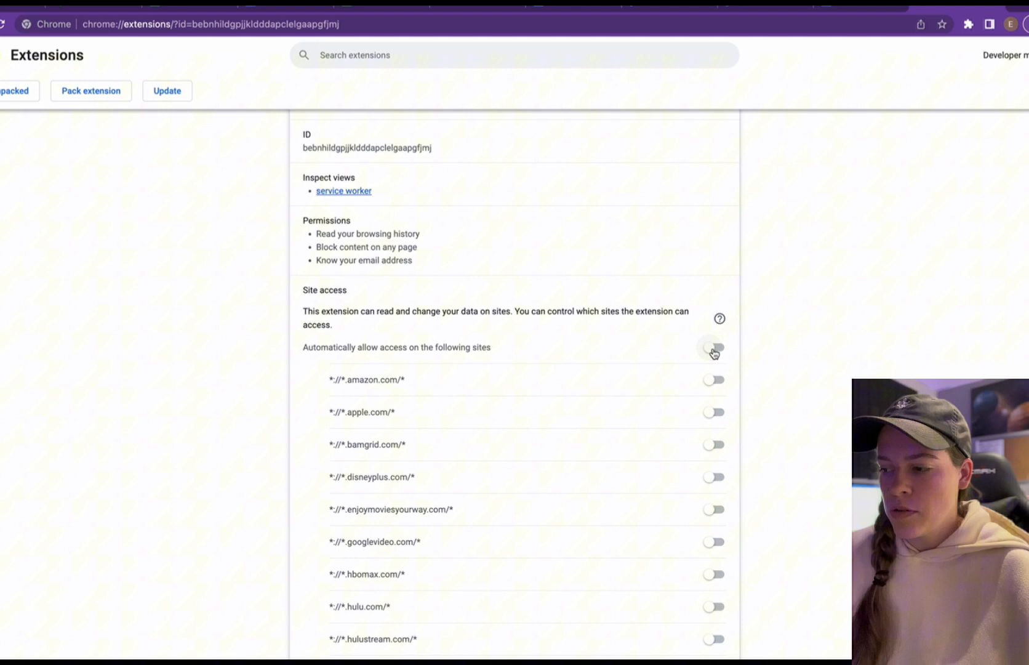
scroll("down", 3)
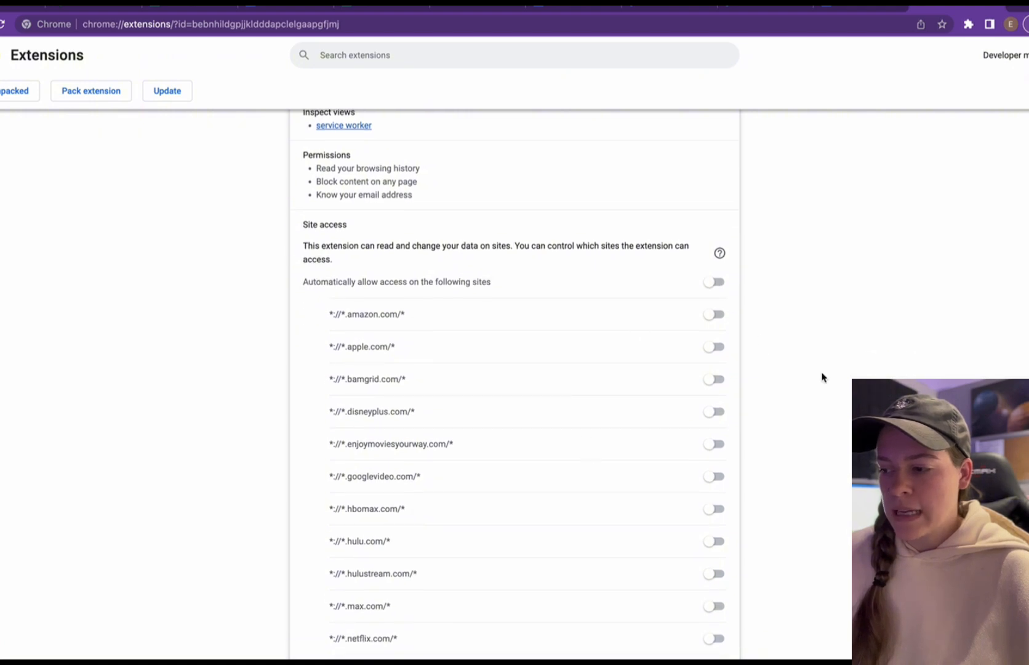
left_click(714, 301)
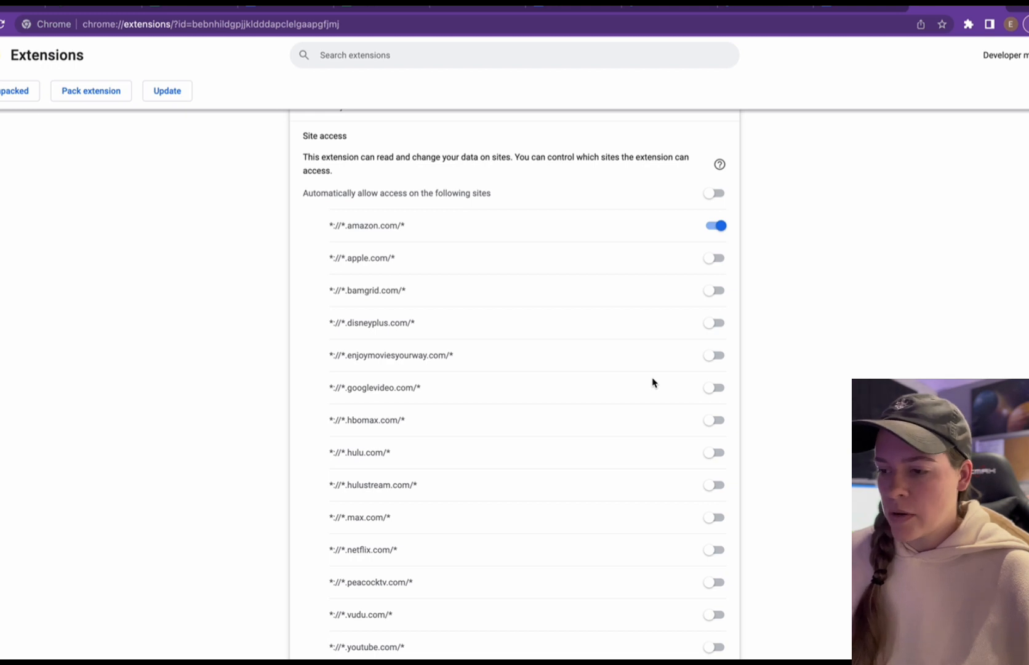
mouse_move(621, 268)
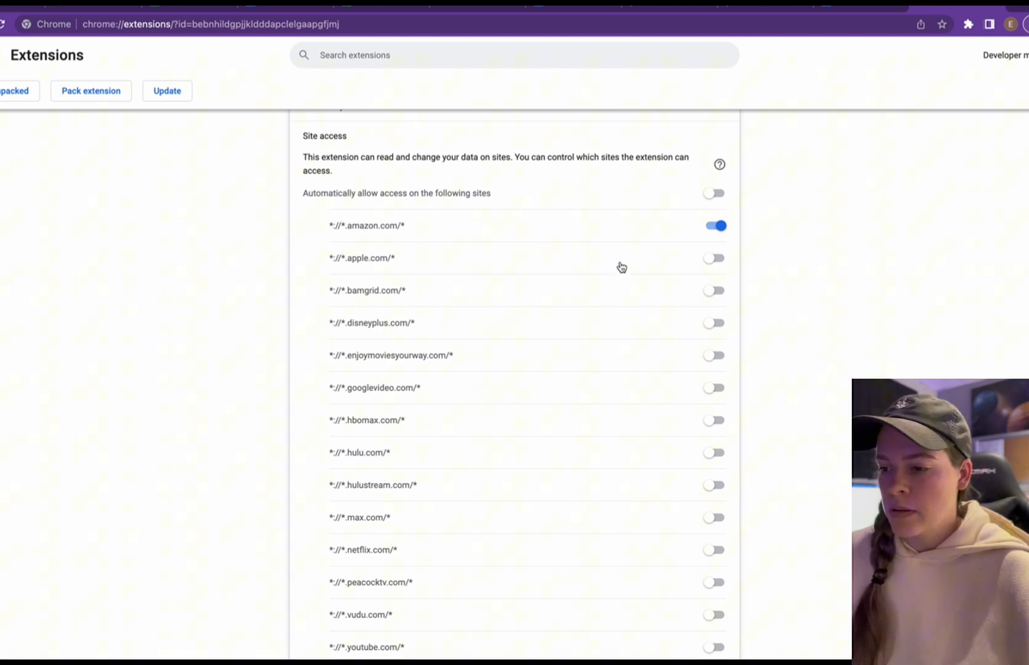
left_click(714, 257)
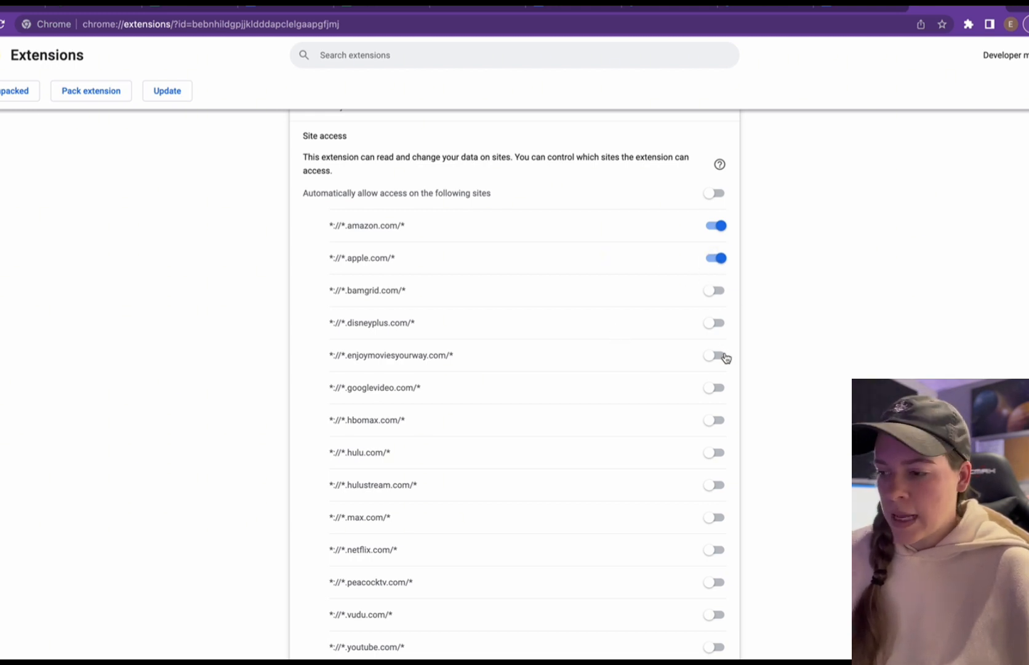
left_click(714, 355)
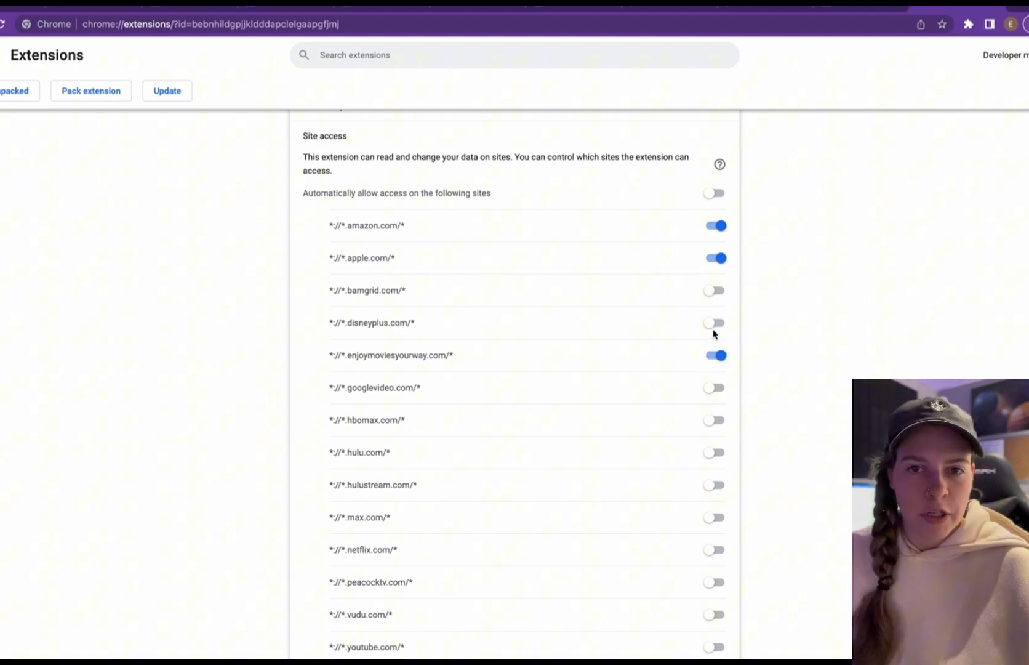
left_click(713, 322)
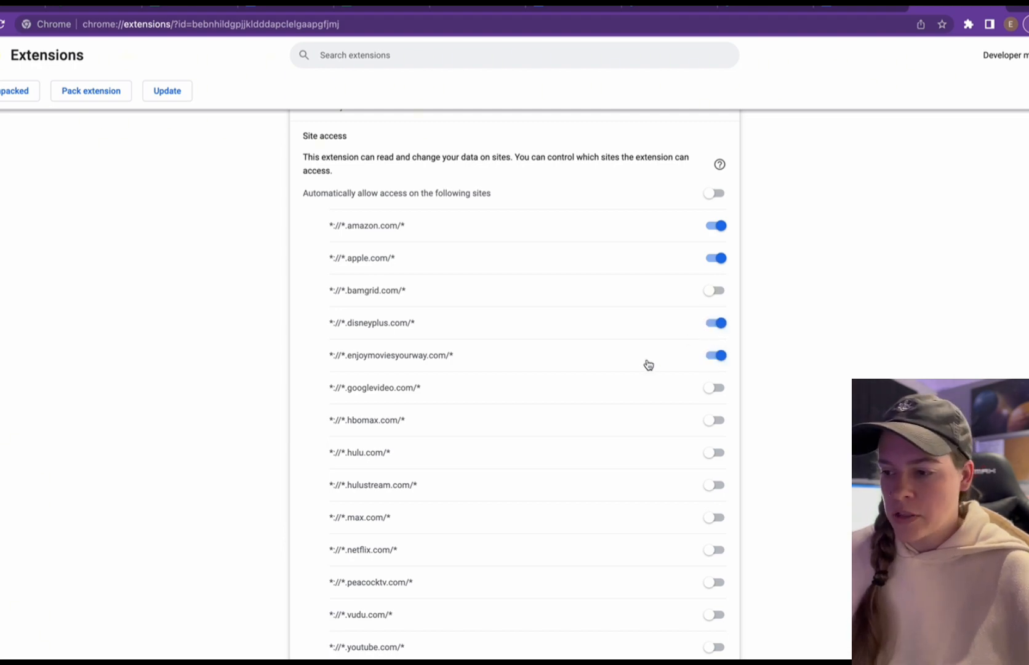
scroll("down", 3)
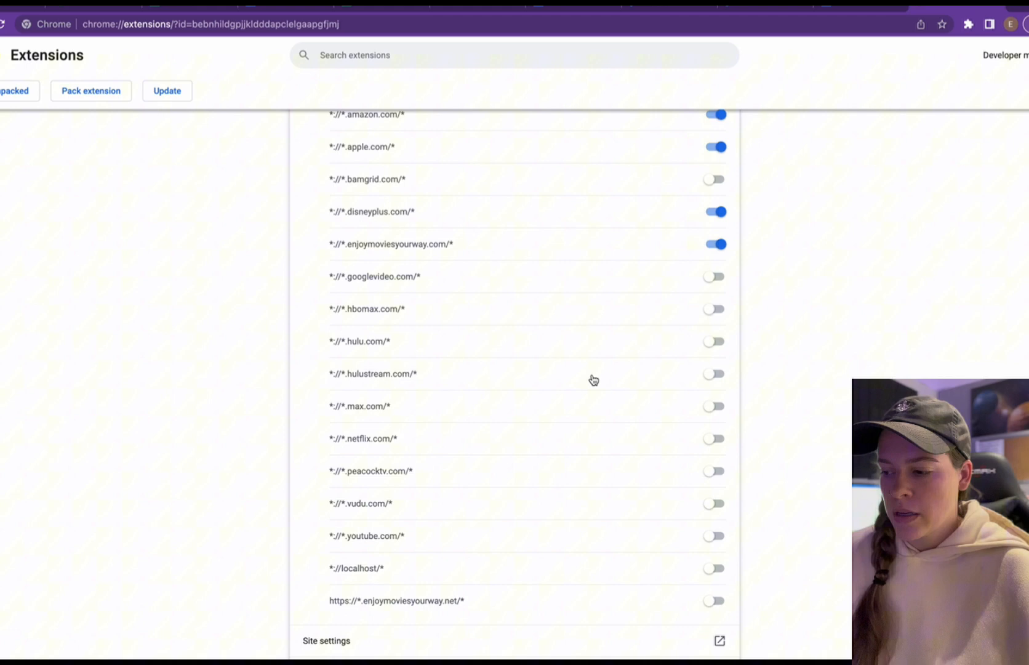
mouse_move(525, 550)
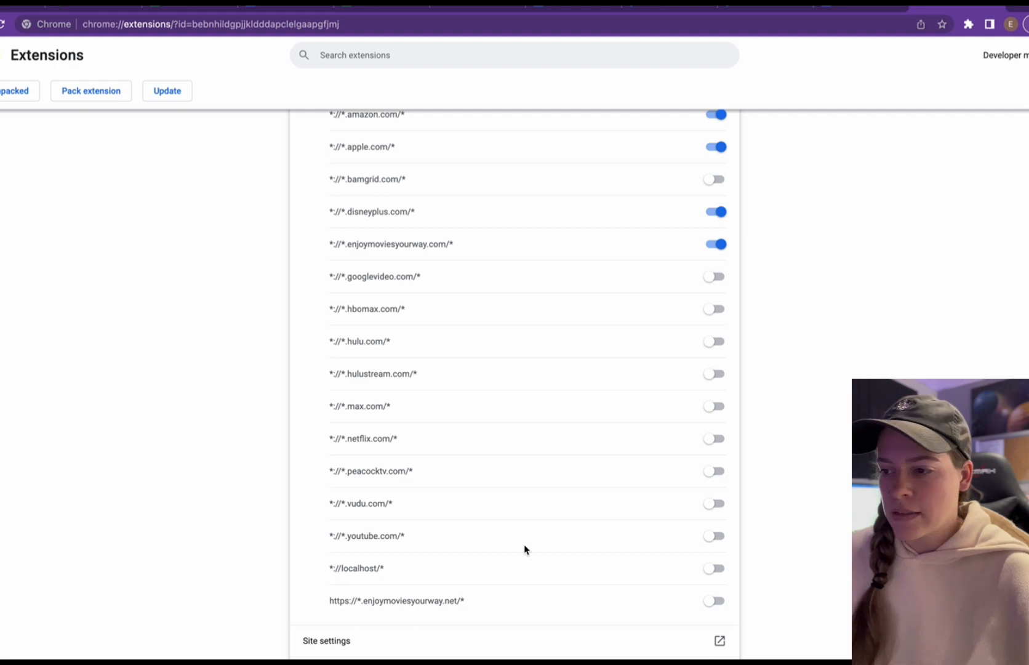
mouse_move(580, 487)
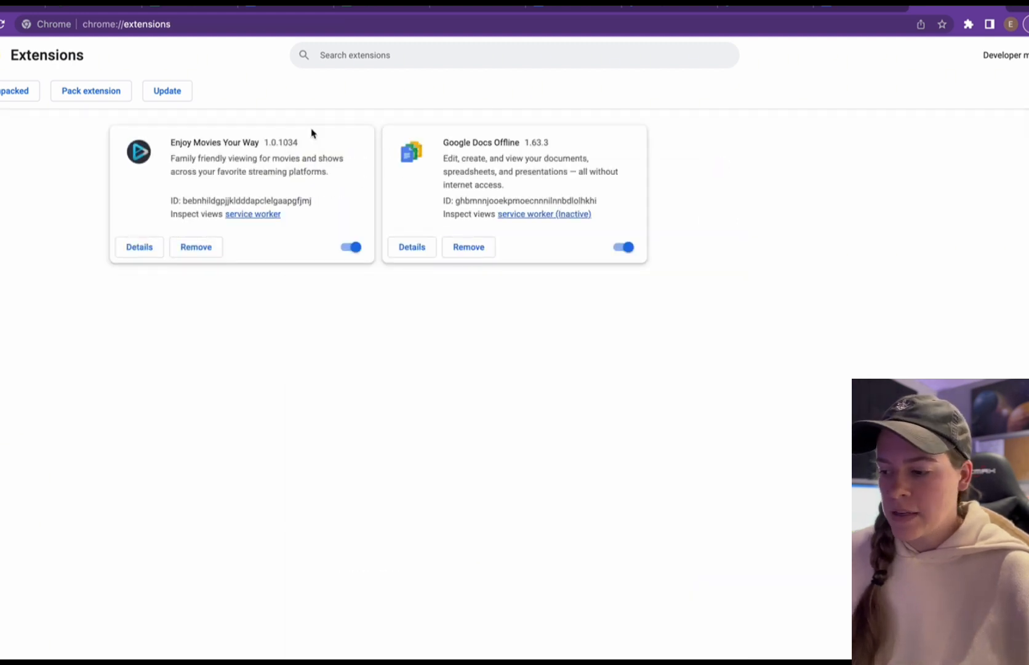
left_click(139, 247)
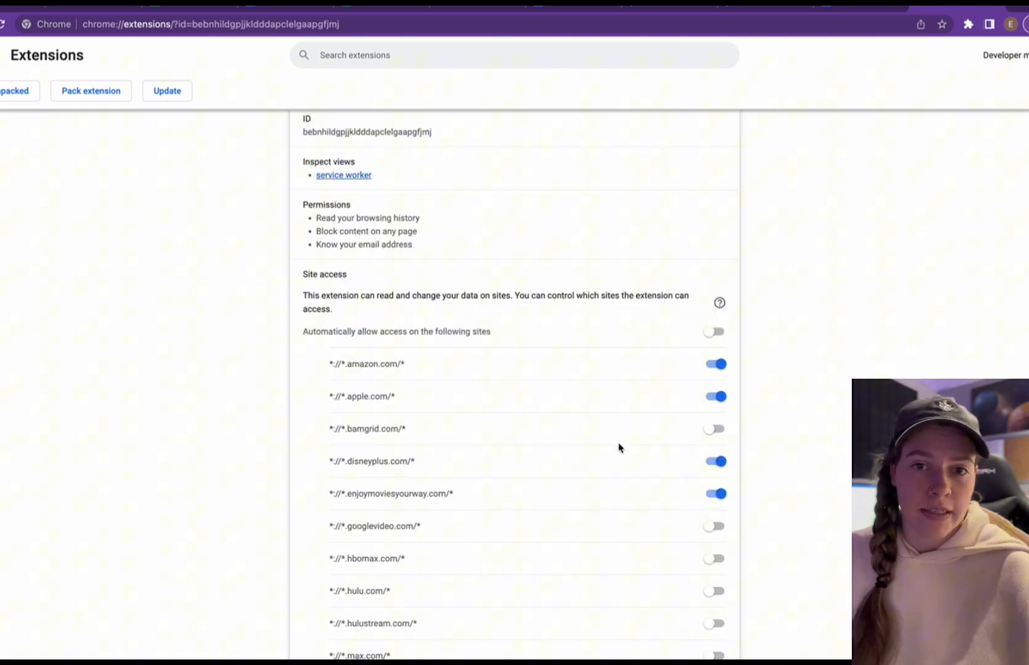
scroll("down", 3)
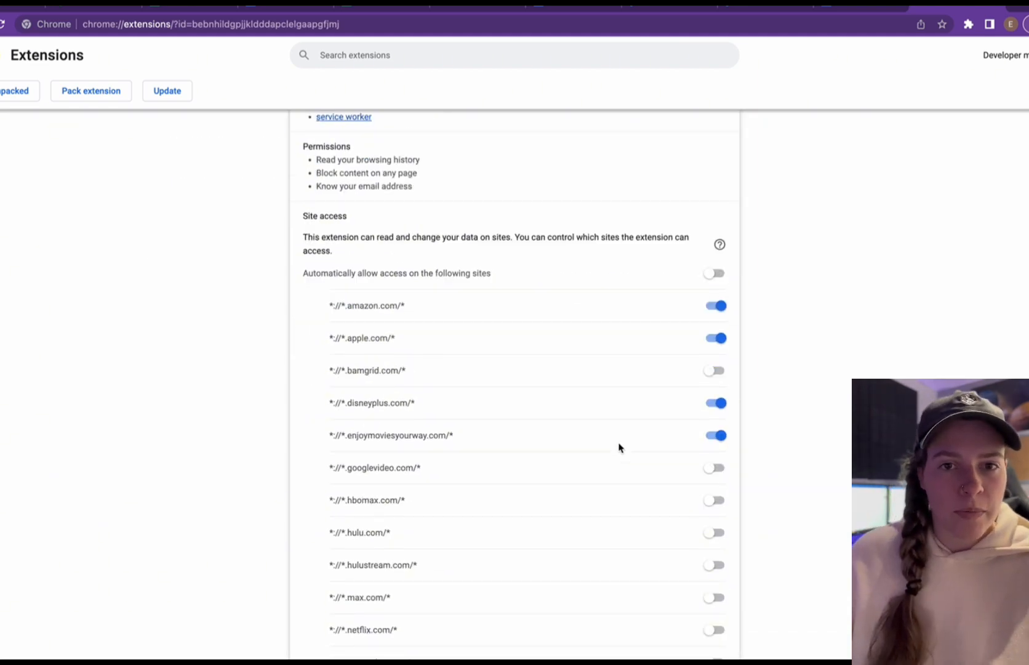